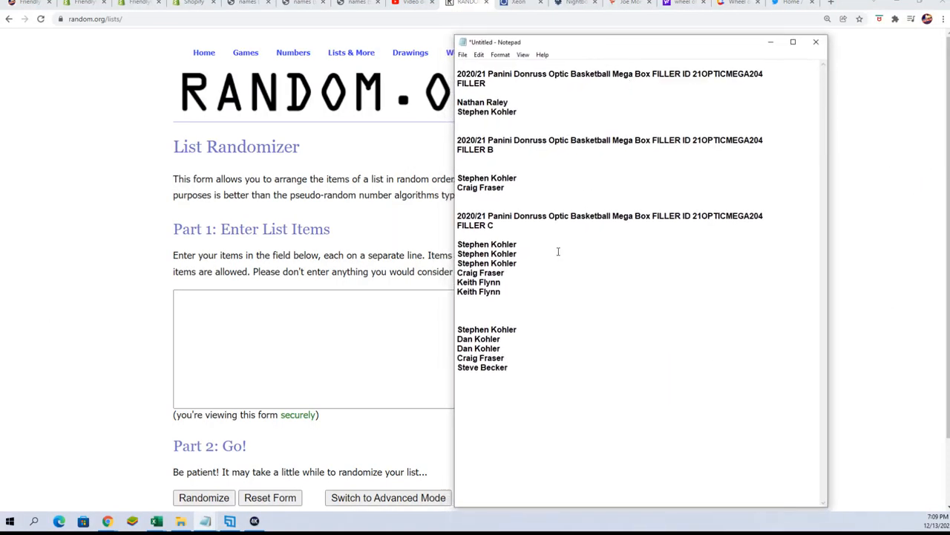
# Copy the six FILLER C names from Notepad into the randomizer's entry box
pyautogui.rightClick(487, 249)
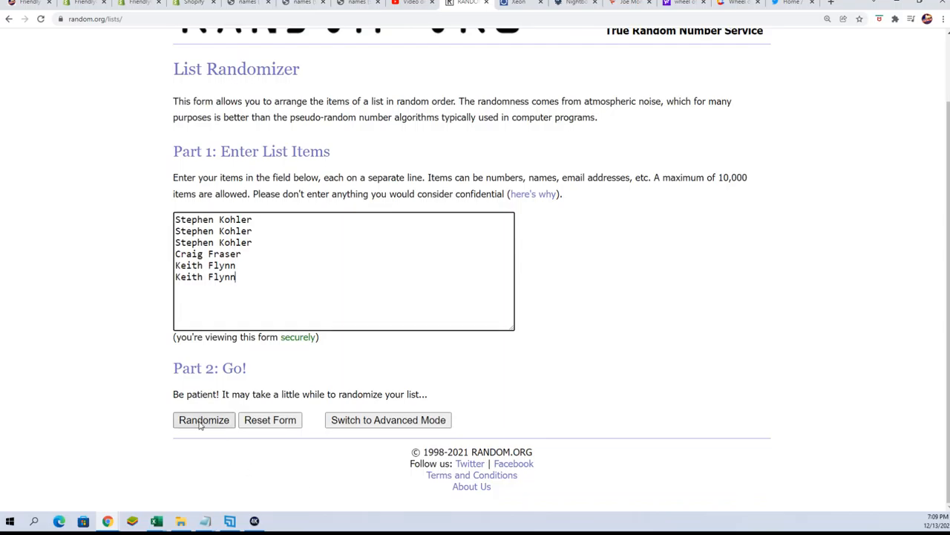
pyautogui.click(204, 420)
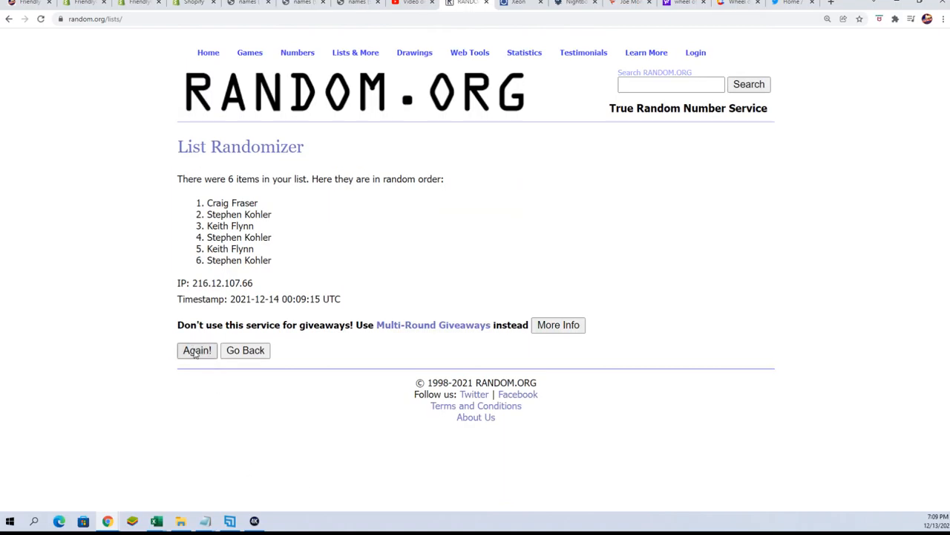
pyautogui.click(196, 349)
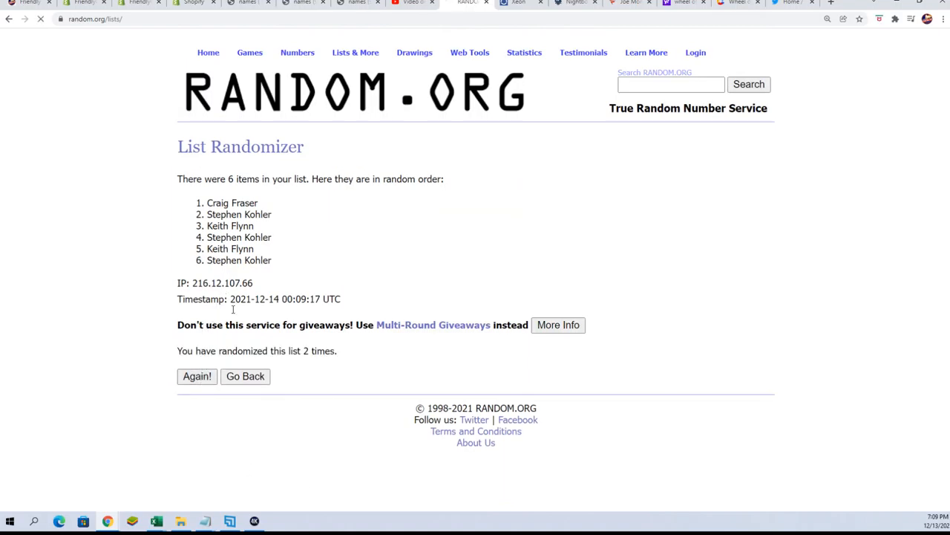
pyautogui.click(197, 376)
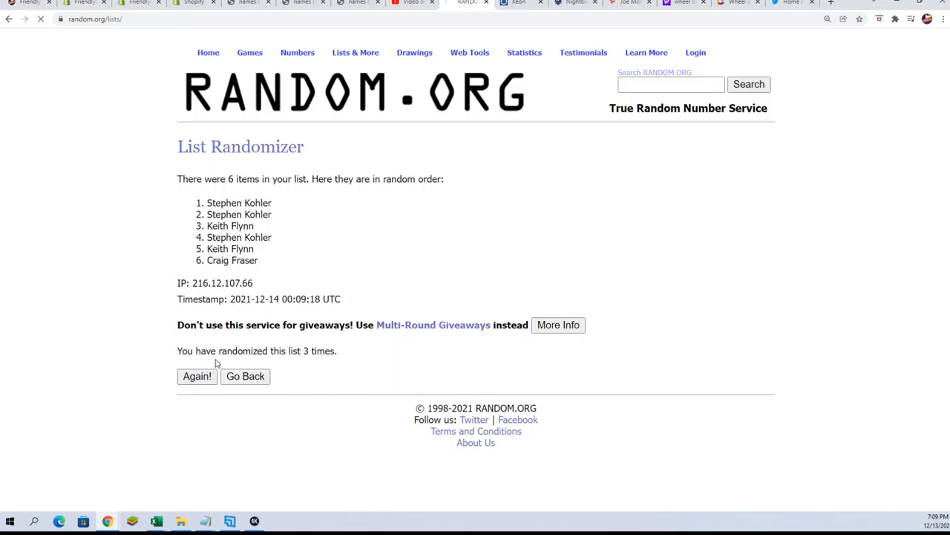
pyautogui.click(196, 376)
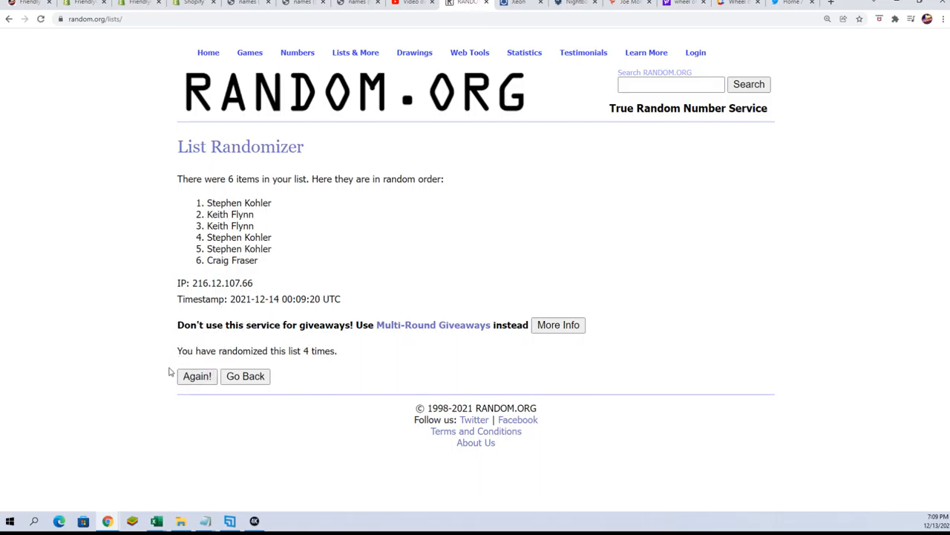
pyautogui.click(196, 376)
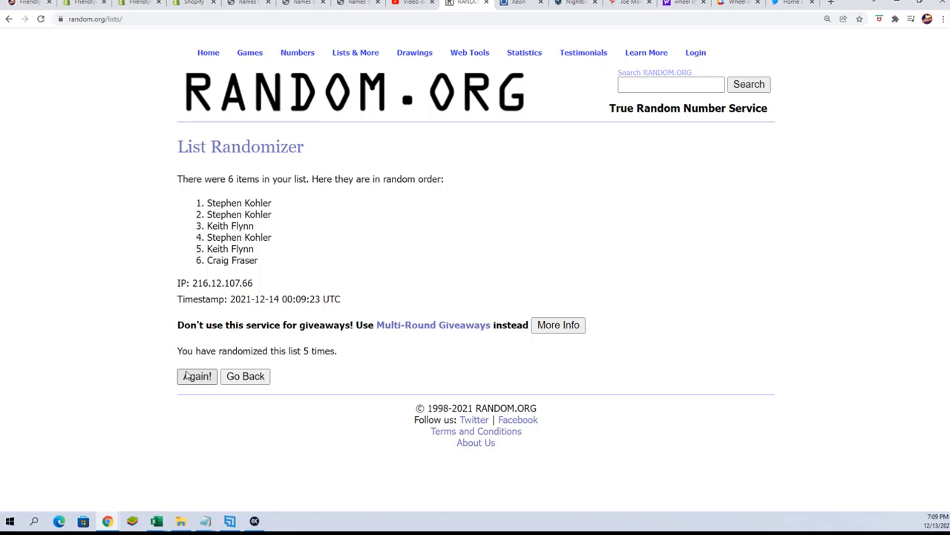
pyautogui.click(196, 376)
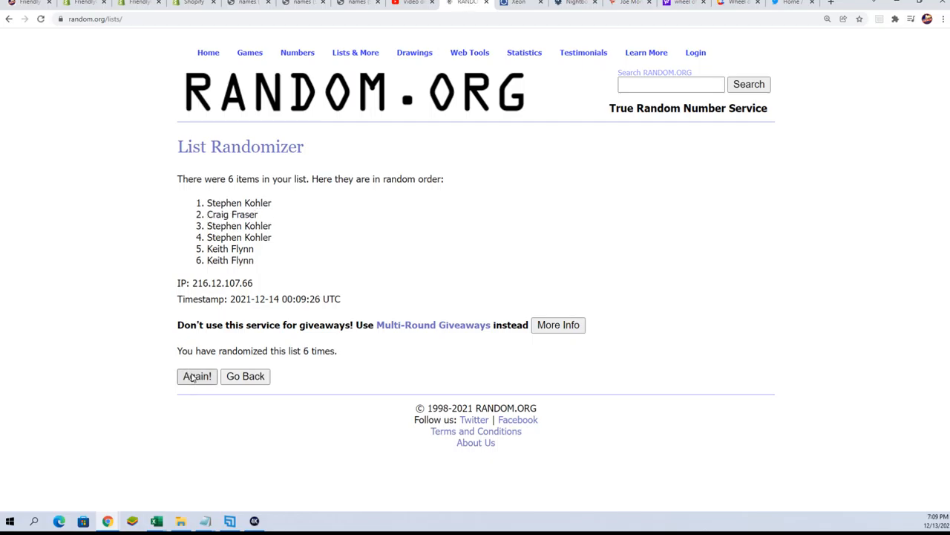
pyautogui.click(196, 377)
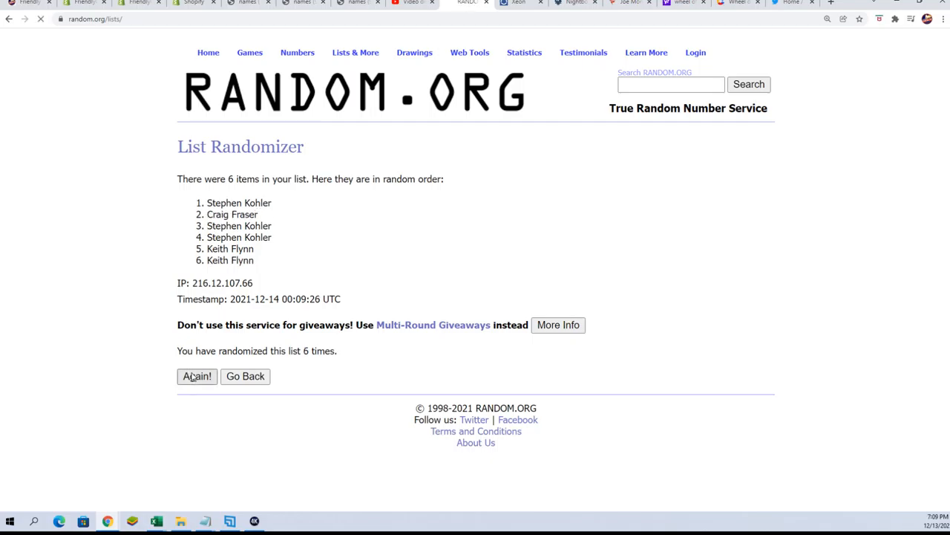
pyautogui.click(197, 376)
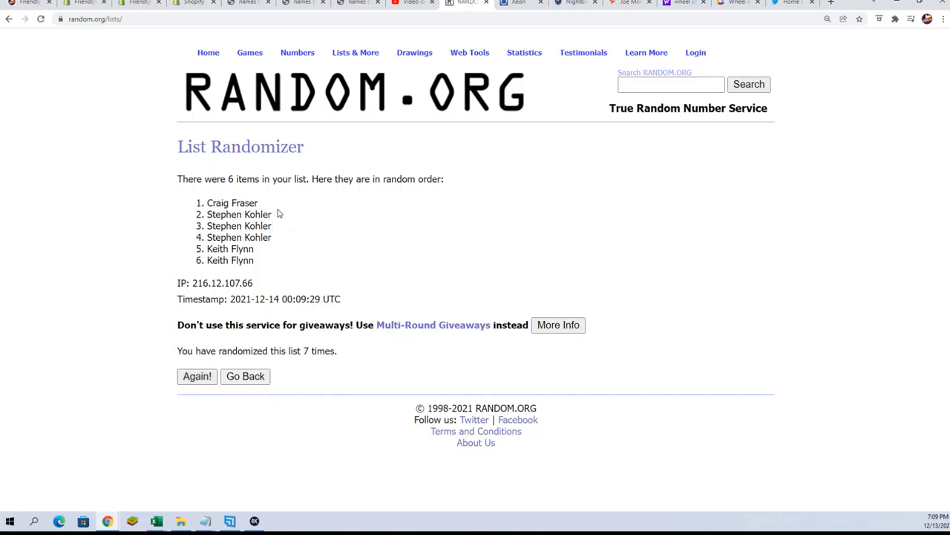
pyautogui.rightClick(232, 214)
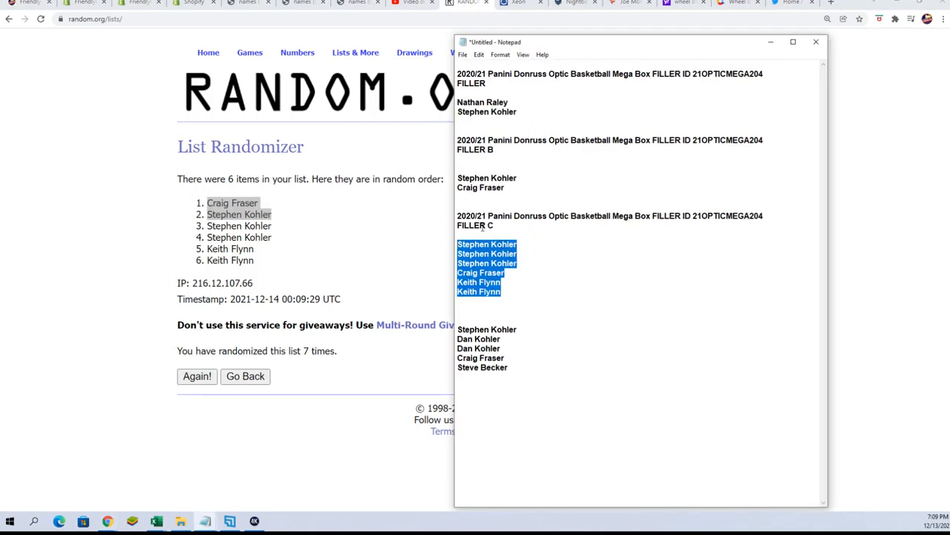
pyautogui.click(503, 291)
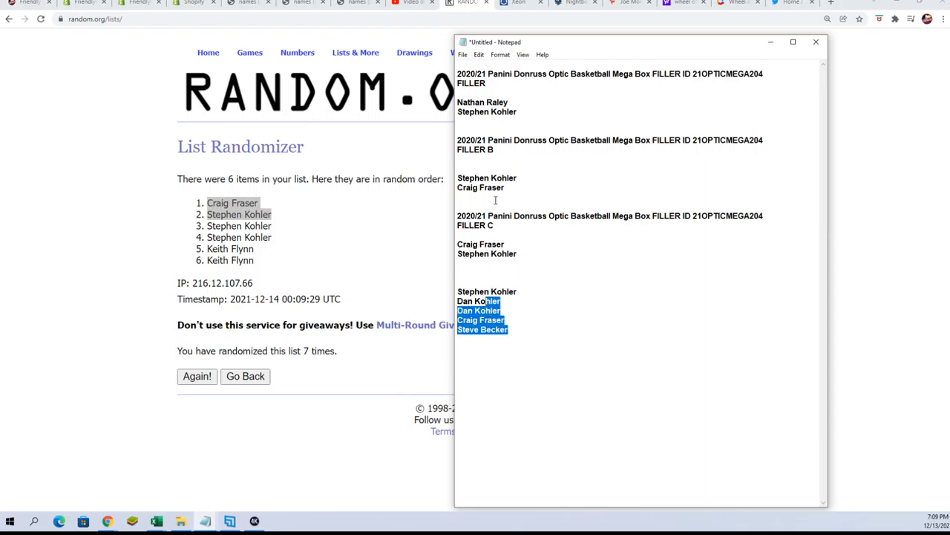
pyautogui.moveTo(501, 286)
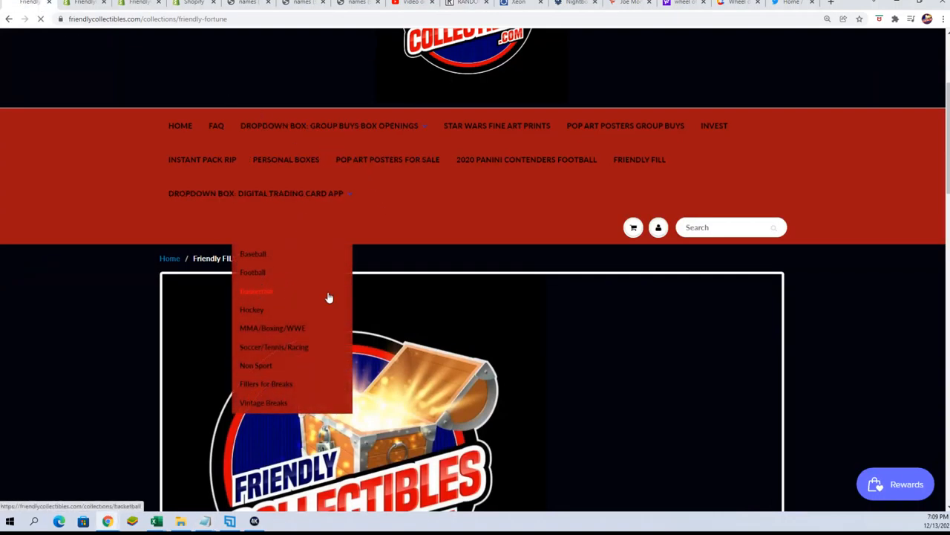
# Open the Basketball collection's Donruss Optic Hyper Pink Prizm Mega Box page (21OPTICMEGA204)
pyautogui.click(256, 291)
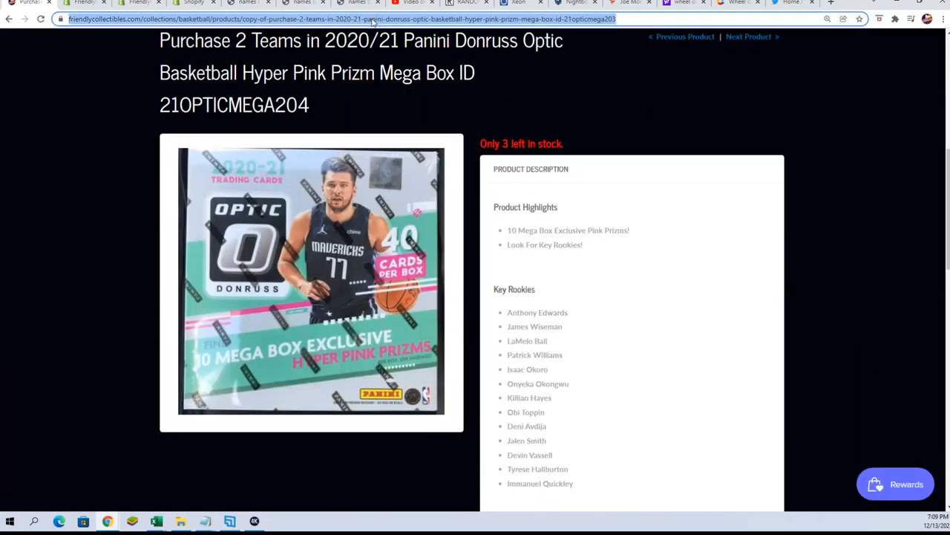
pyautogui.scroll(-3)
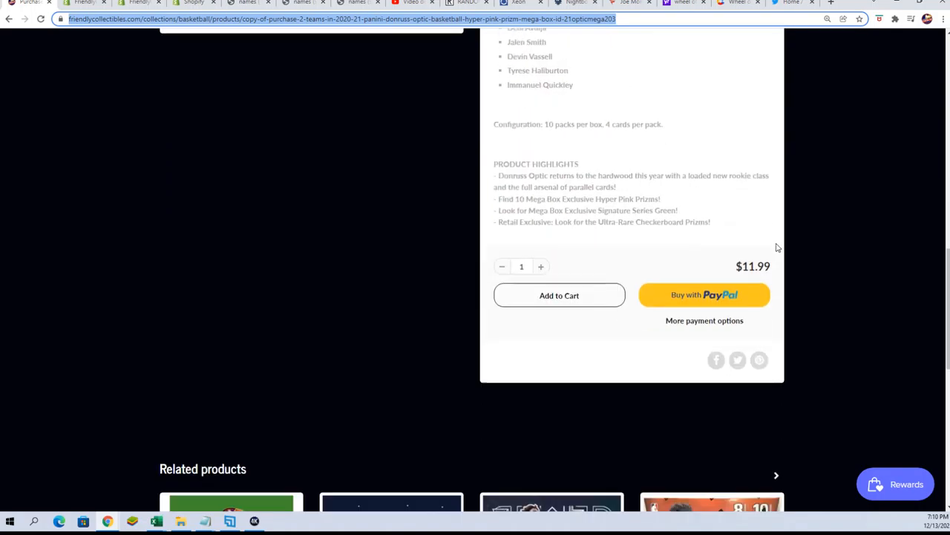
pyautogui.scroll(3)
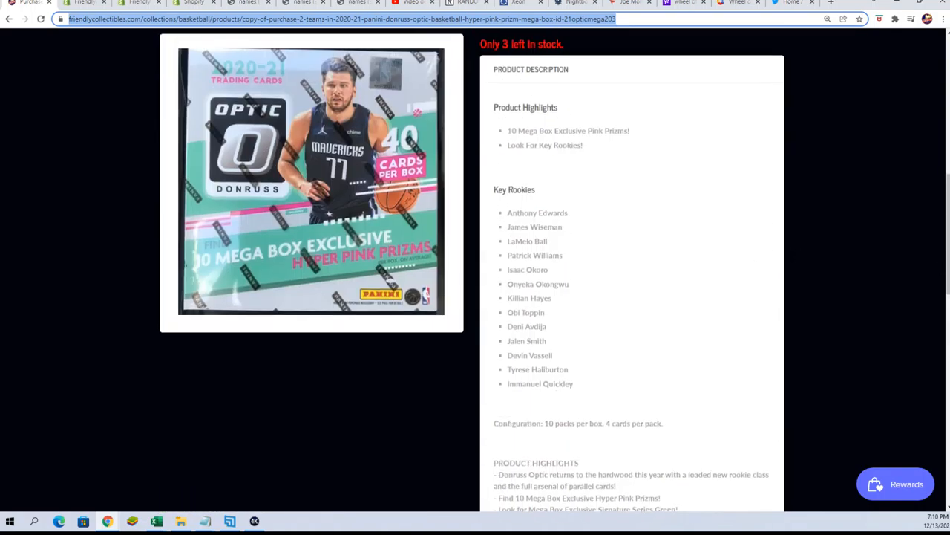